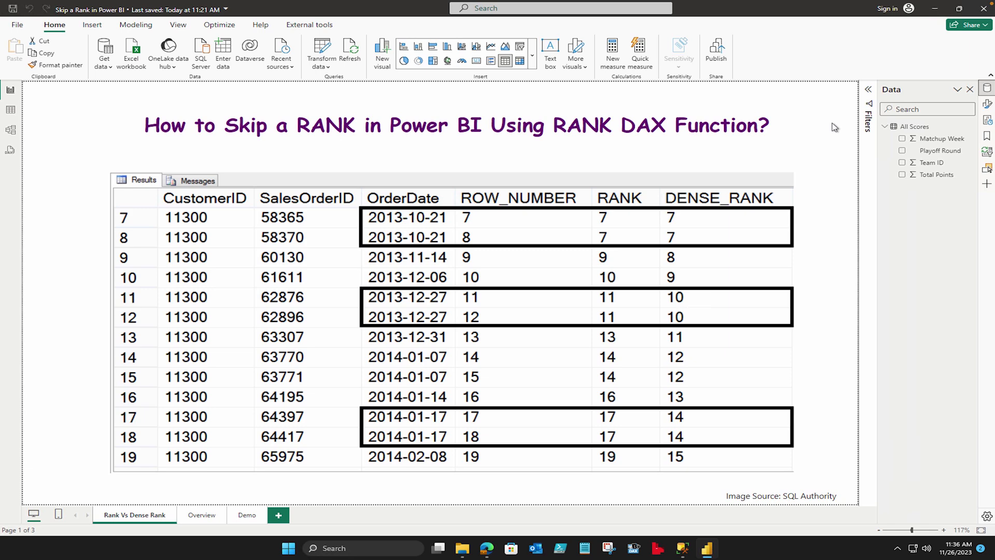
Switch to the Overview page describing the RANK DAX function and its syntax.
left_click(201, 514)
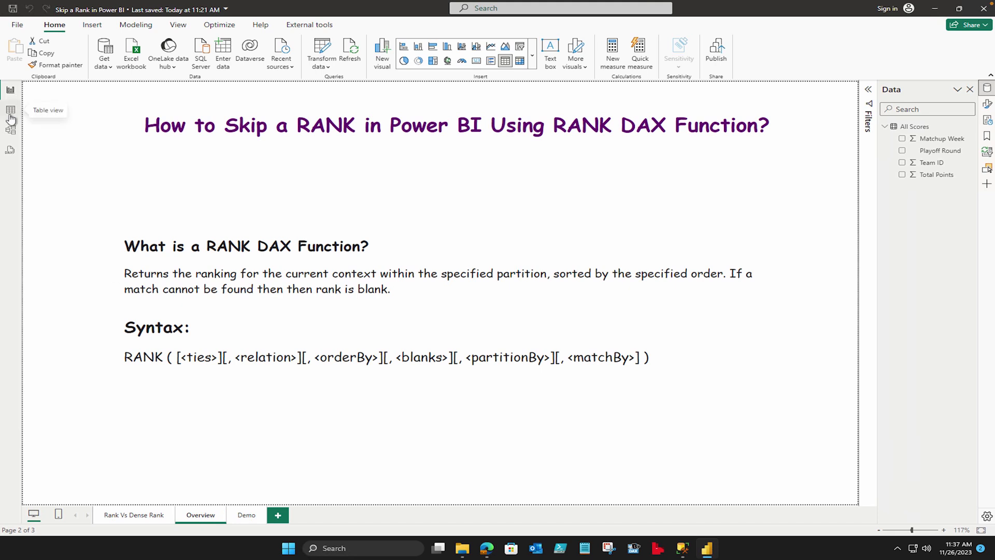
Switch to Table view to show the 13 All Scores rows.
left_click(9, 110)
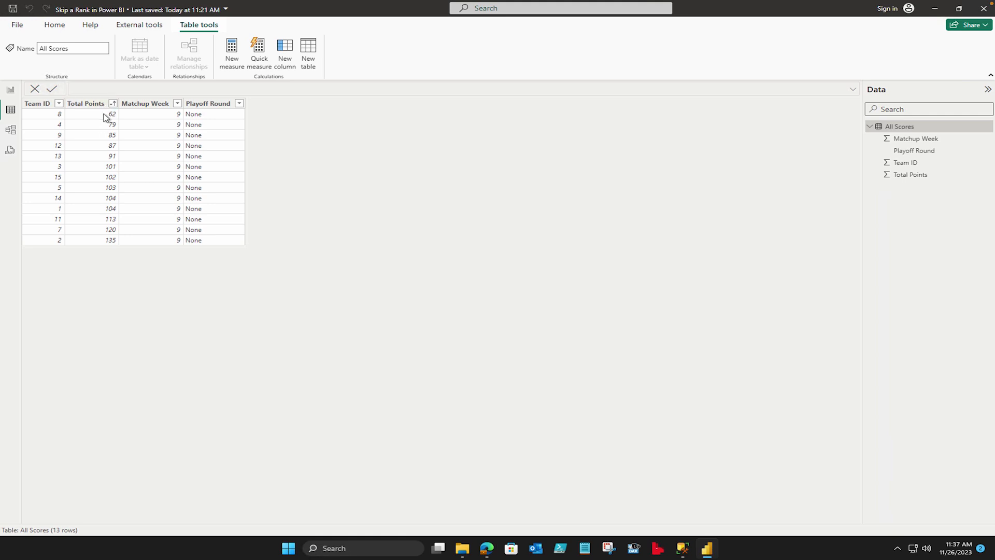
mouse_move(159, 115)
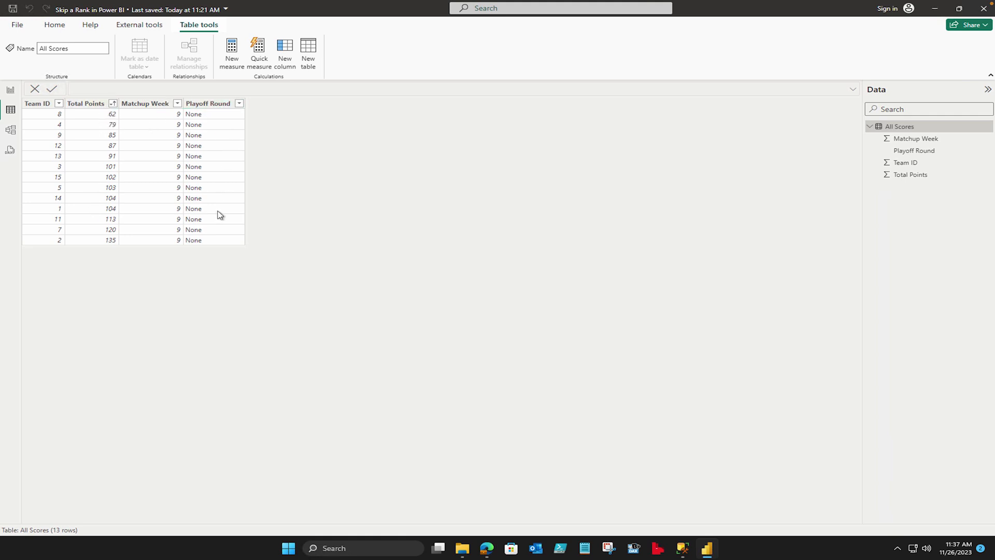
mouse_move(283, 189)
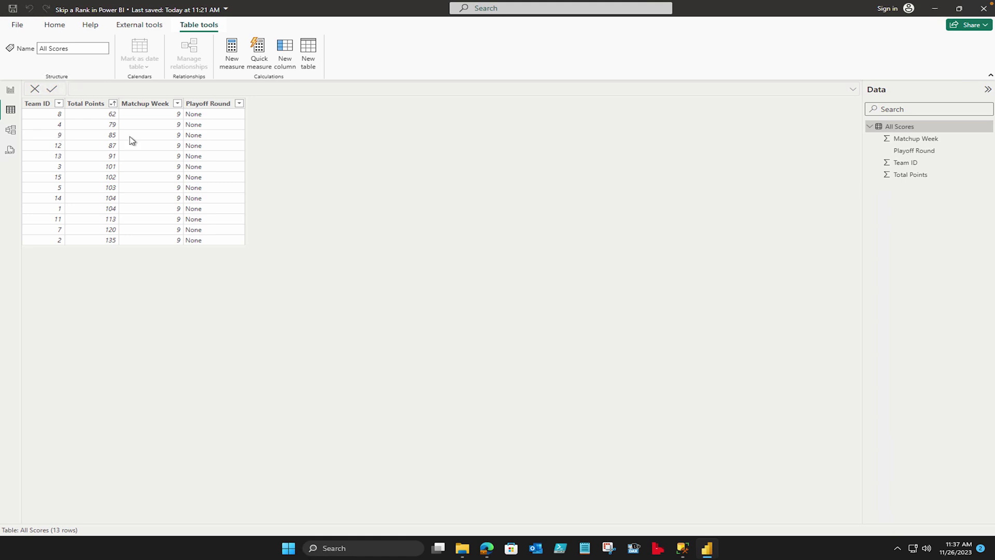
mouse_move(138, 261)
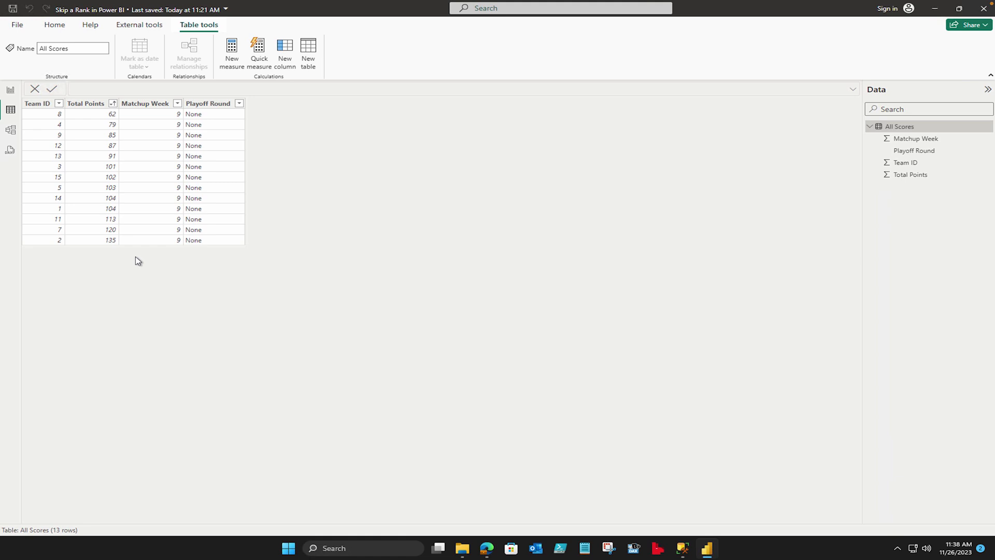
mouse_move(290, 66)
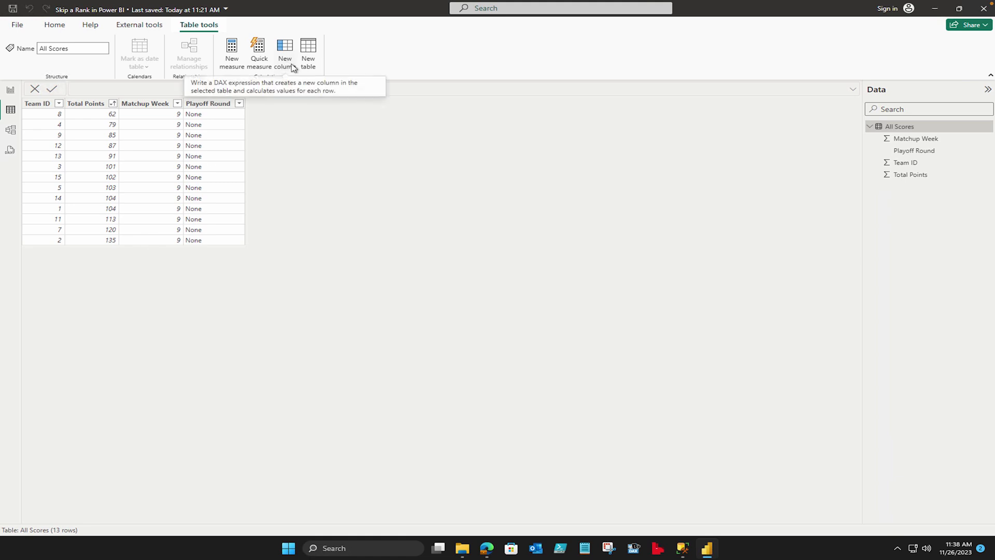
mouse_move(287, 49)
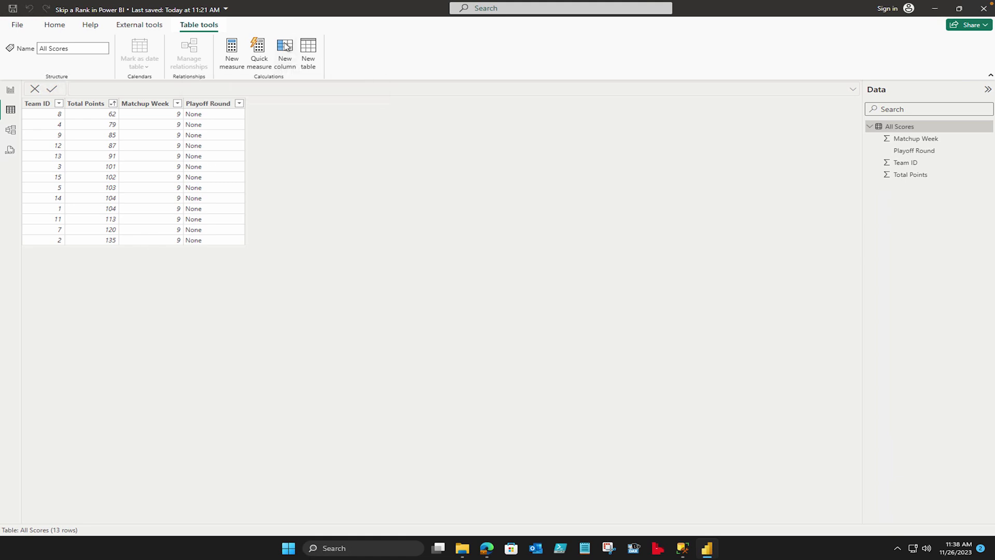
Create a new All Scores column starting 'Rank Week (Skip) = RANK(SKIP, SUMMARIZE('.
left_click(284, 50)
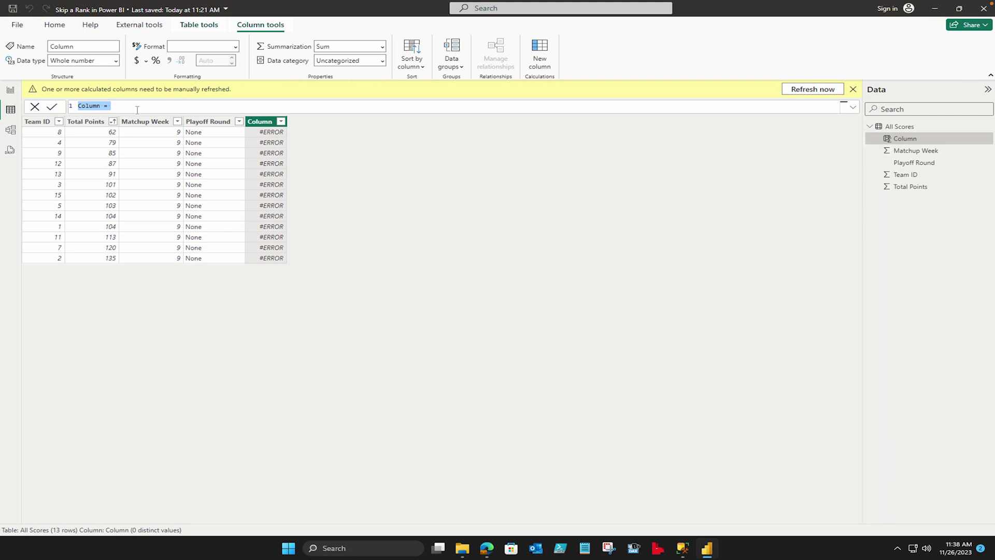
type("Rank")
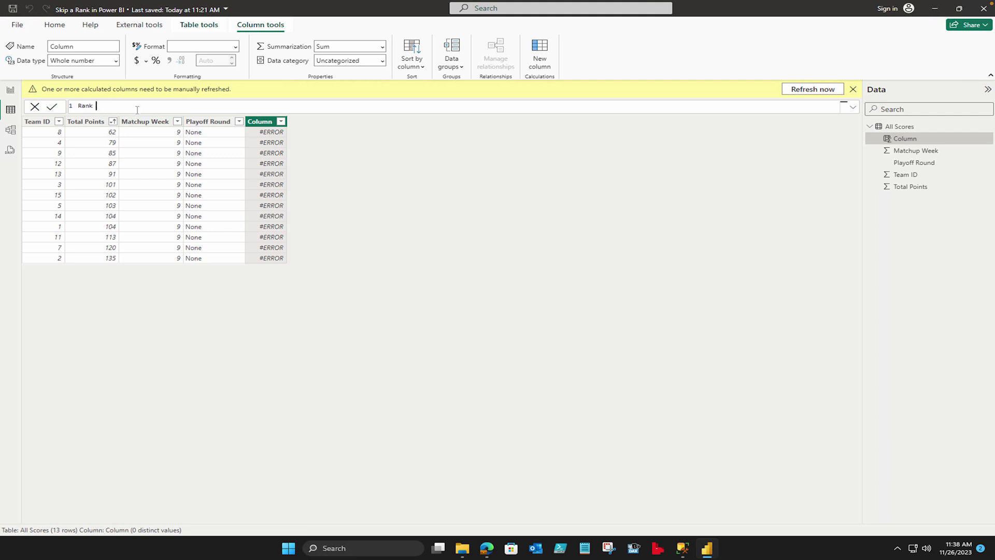
type("Week")
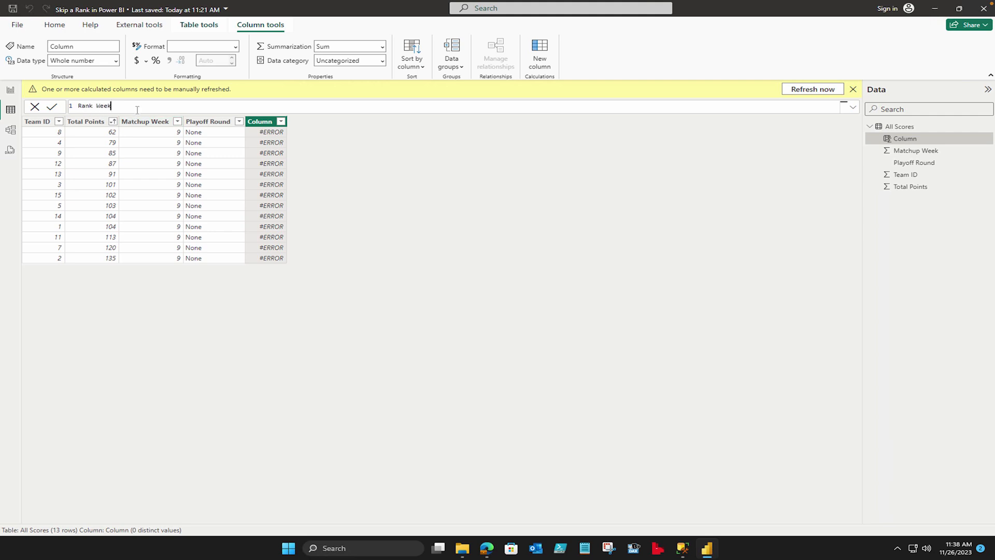
type("(Ski")
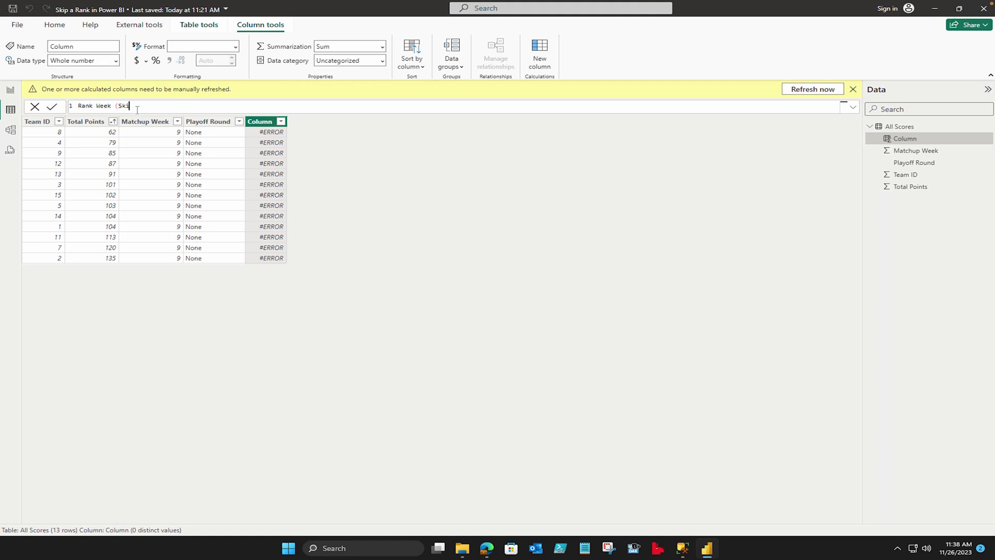
type("p) =")
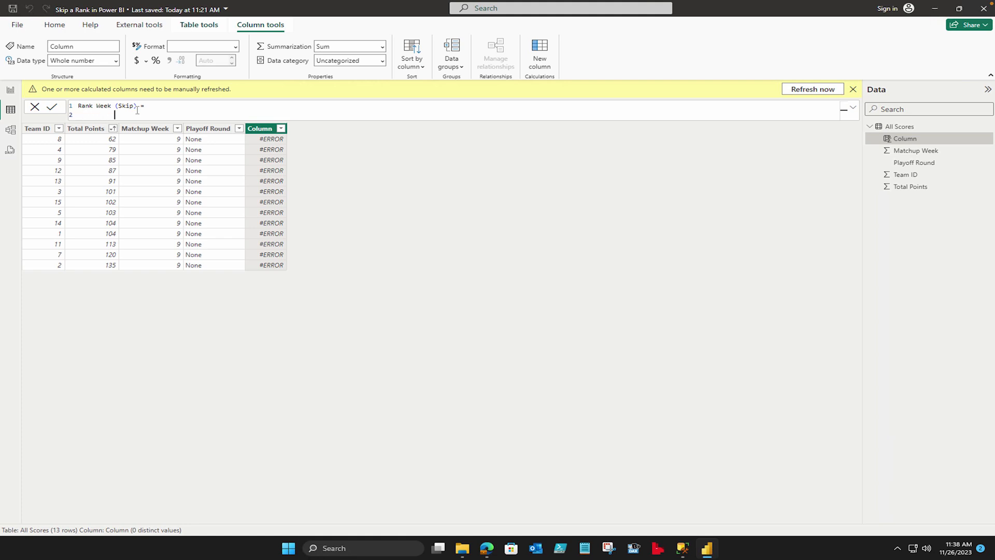
type("RANK (")
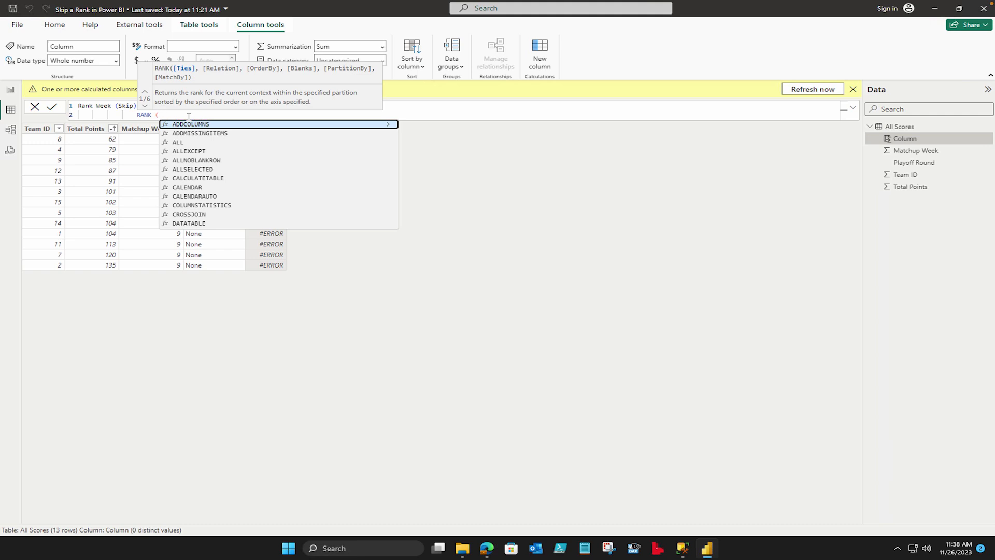
type("SKIP")
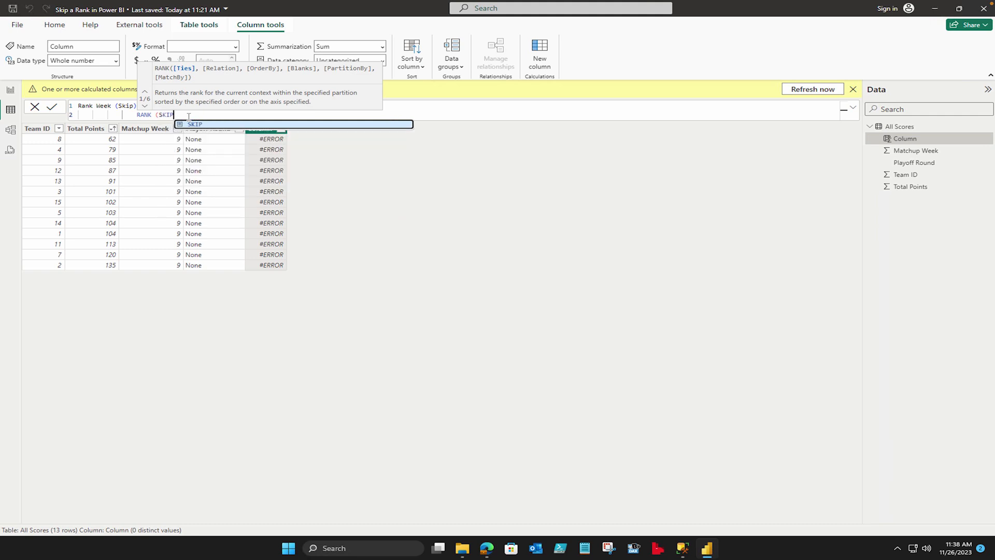
type(",")
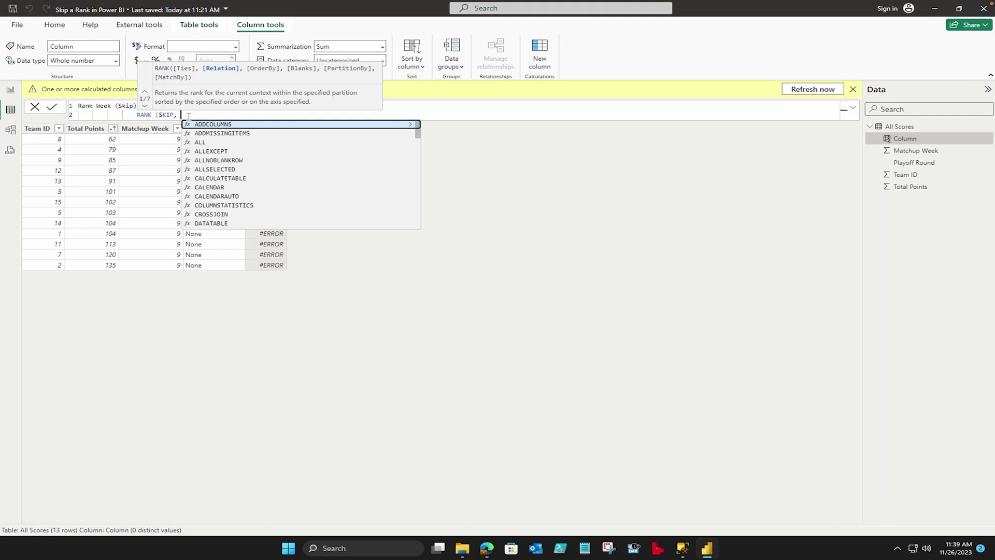
type("SUMMARIZE(")
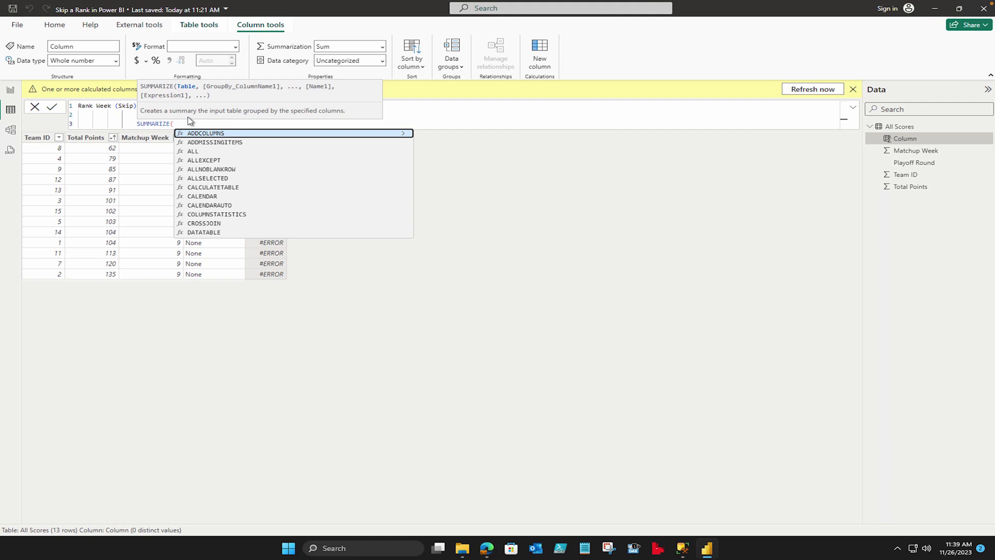
Fill SUMMARIZE with 'All Scores' and its Team ID, Total Points and Matchup Week columns.
type("a")
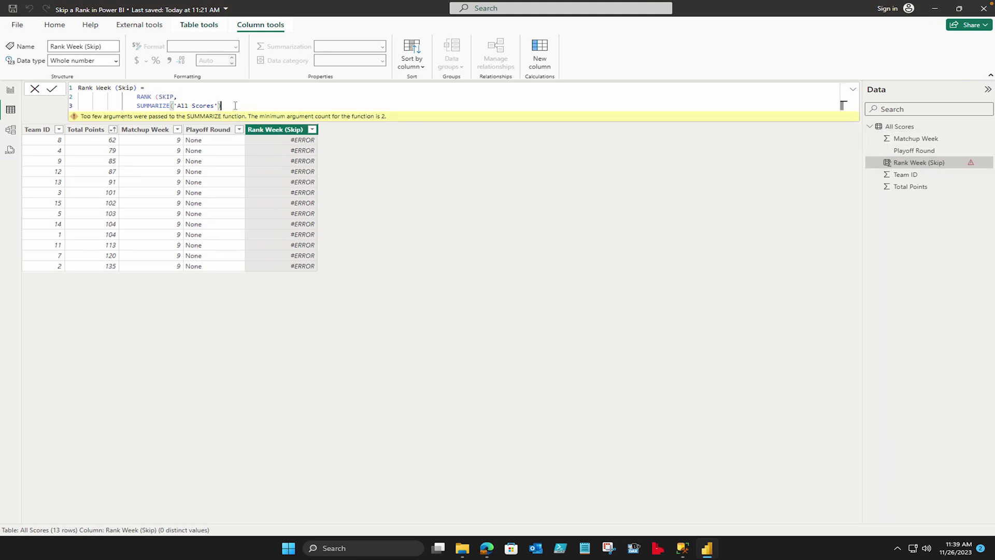
type(",")
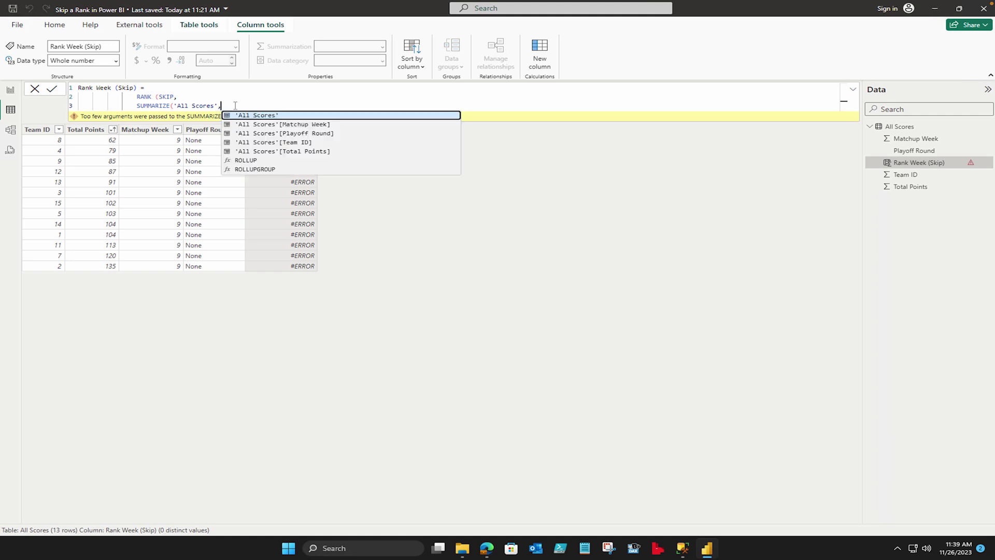
type(",")
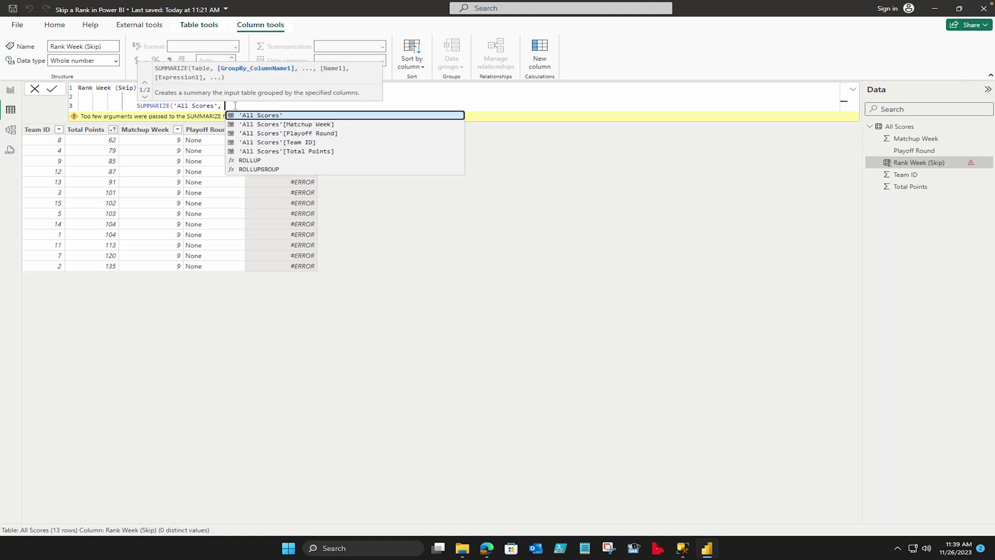
mouse_move(284, 148)
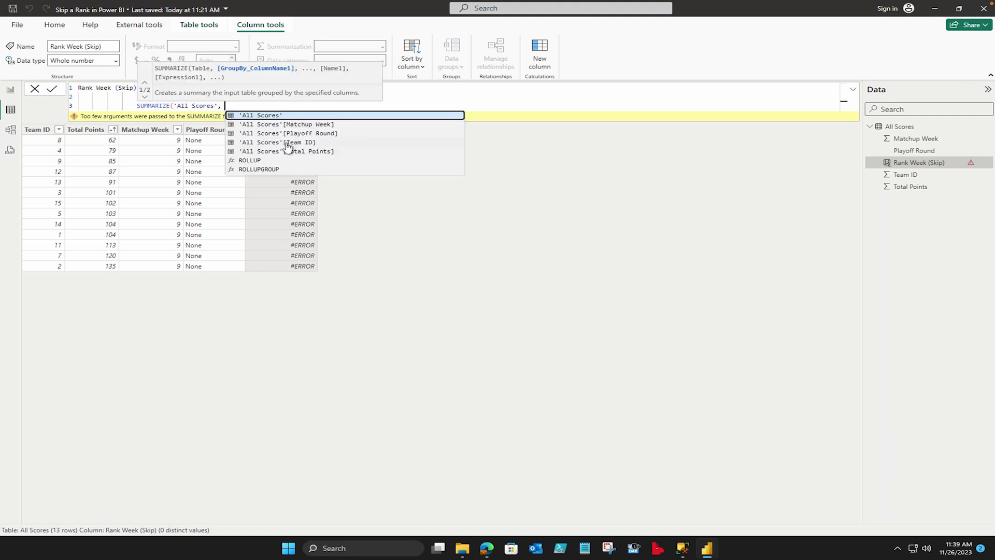
left_click(287, 142)
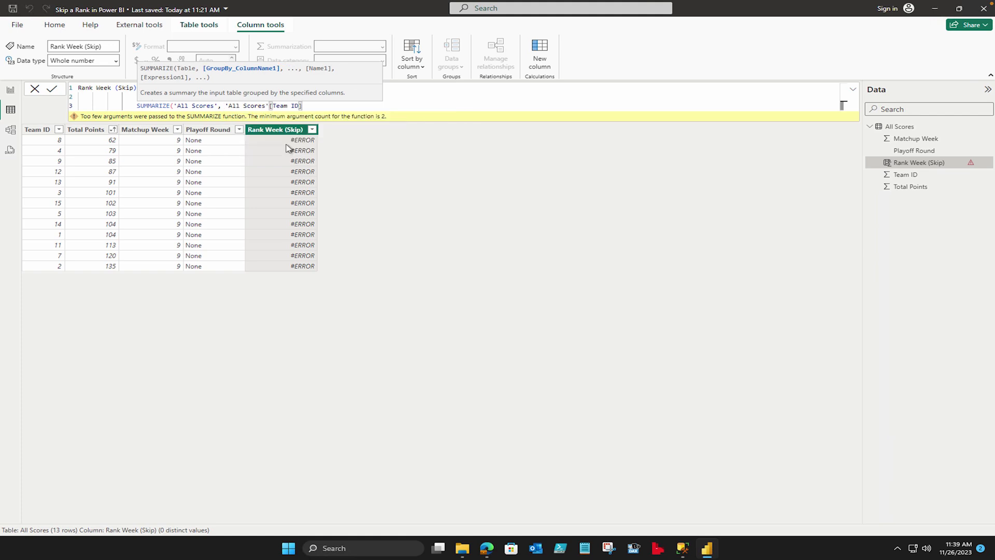
type(", 'All Scores'[Total Points")
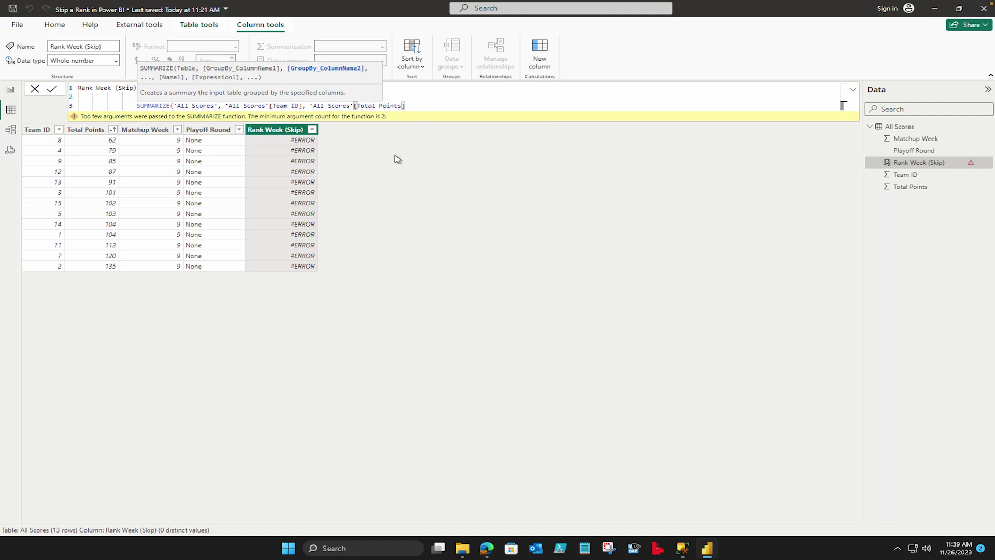
type(", 'All Scores'[Matchup Week")
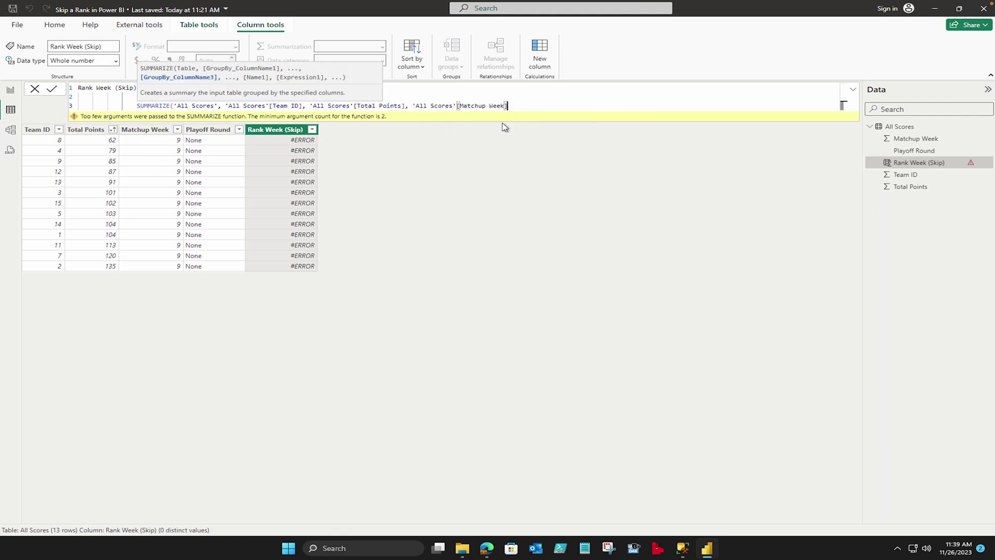
Add ORDERBY('All Scores'[Total Points], ASC) to the Rank Week (Skip) formula.
type("RANK (SKIP,")
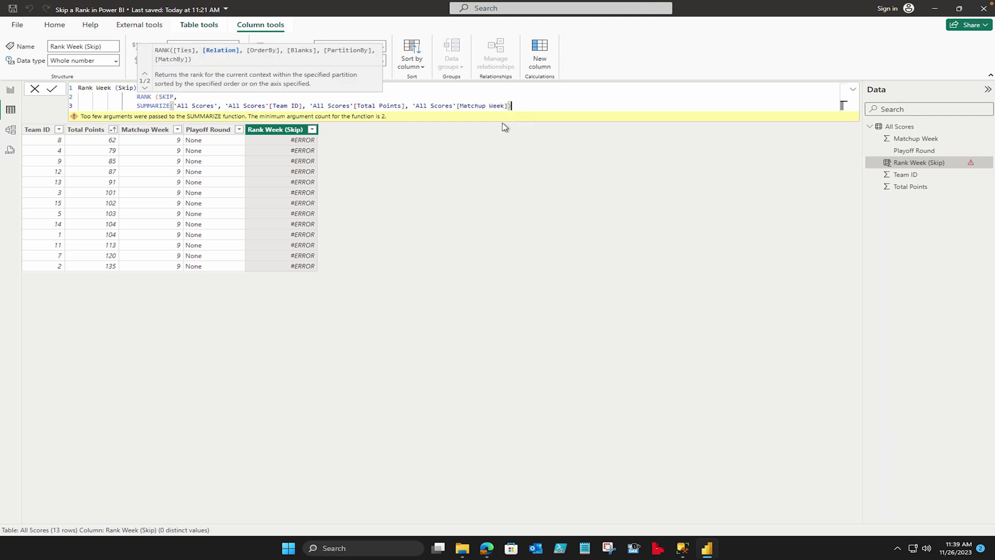
type(",")
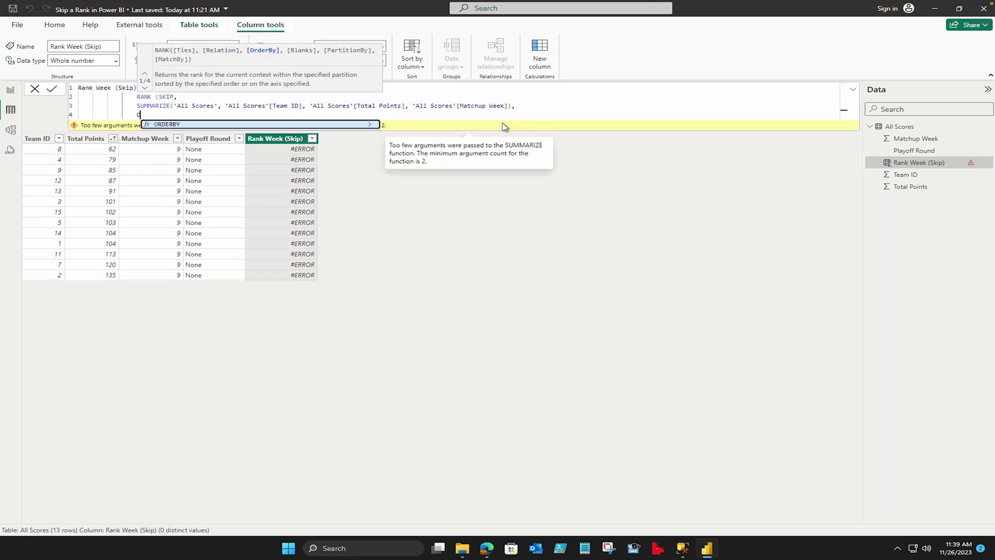
type("ORDERBY(")
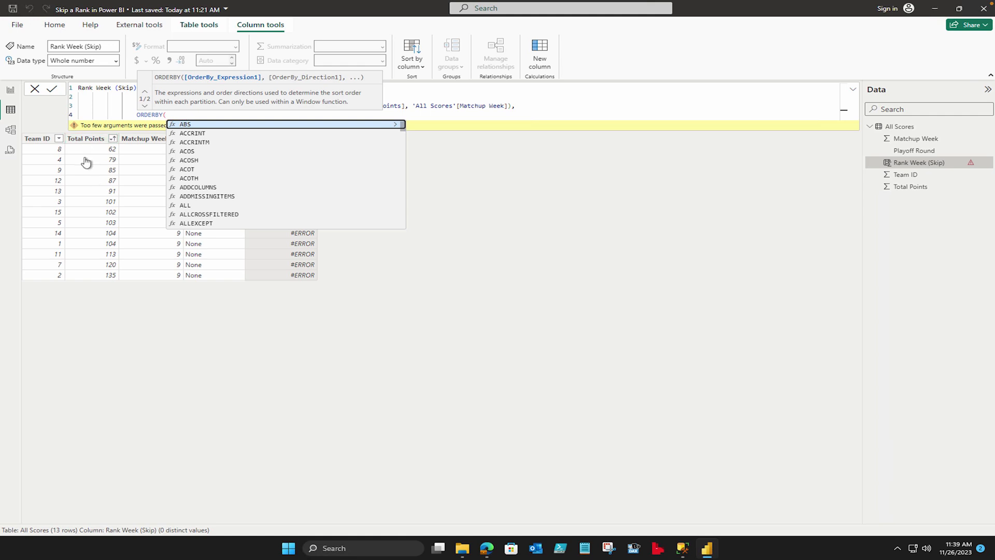
type("tot")
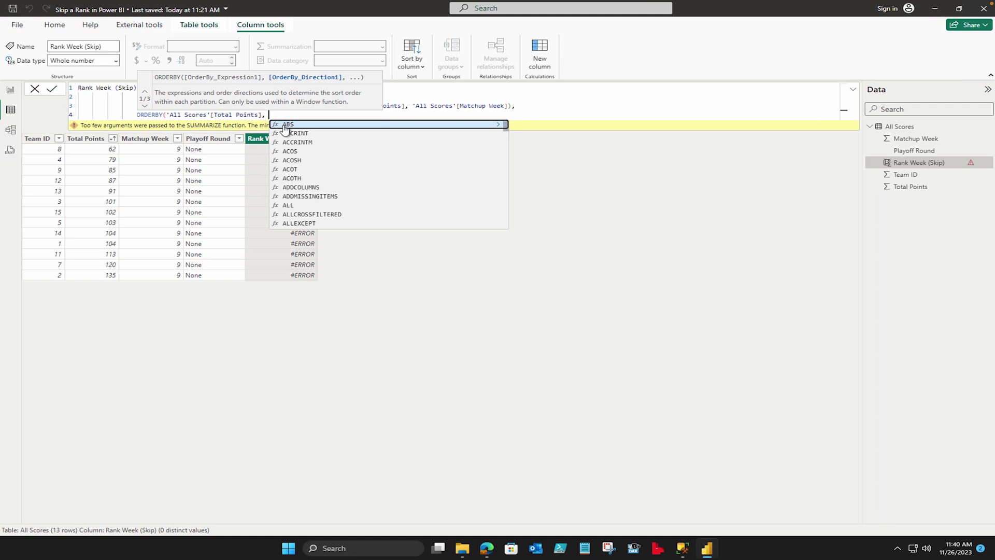
type("AS")
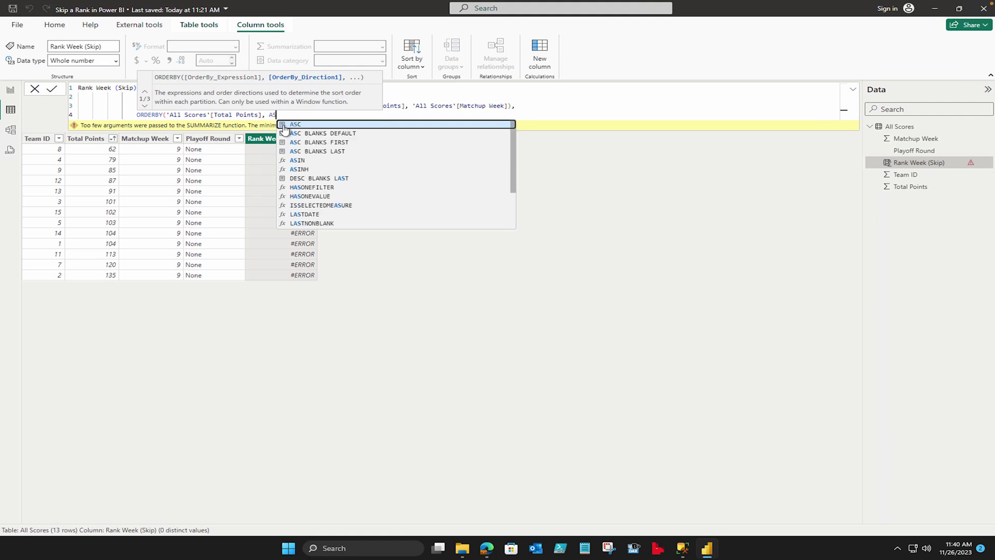
type("D")
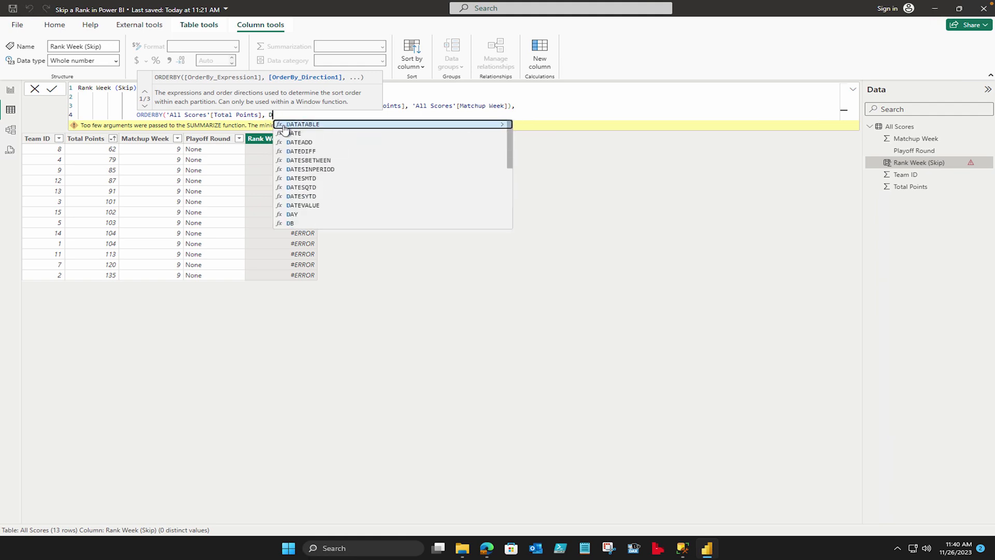
type("DES")
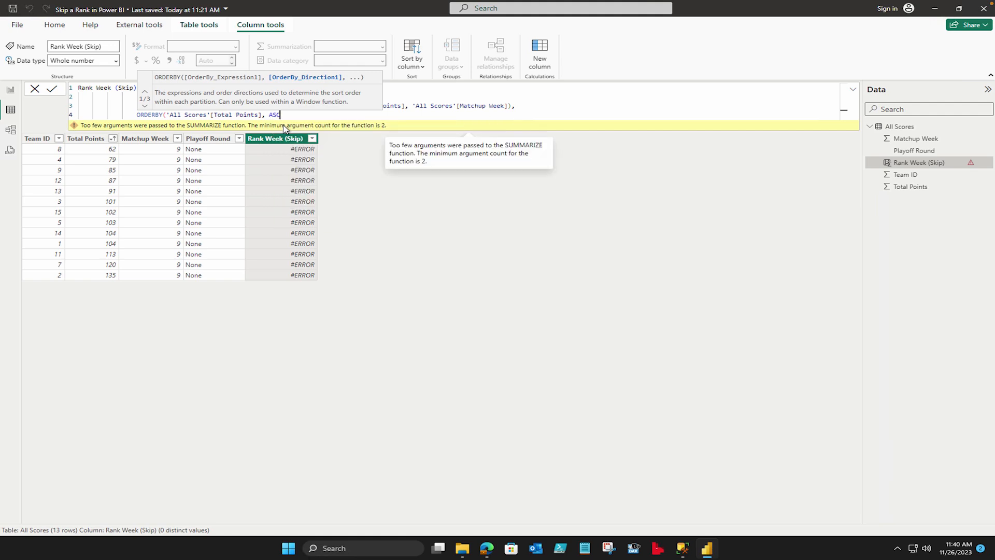
type(",")
type("PARTITIONBY(")
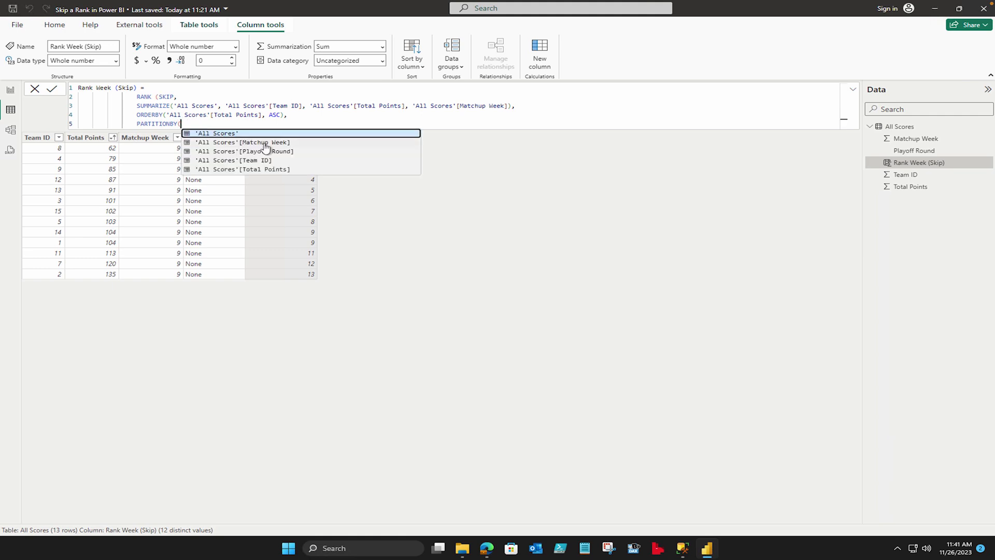
Partition by 'All Scores'[Matchup Week], close the formula and commit the column.
left_click(244, 142)
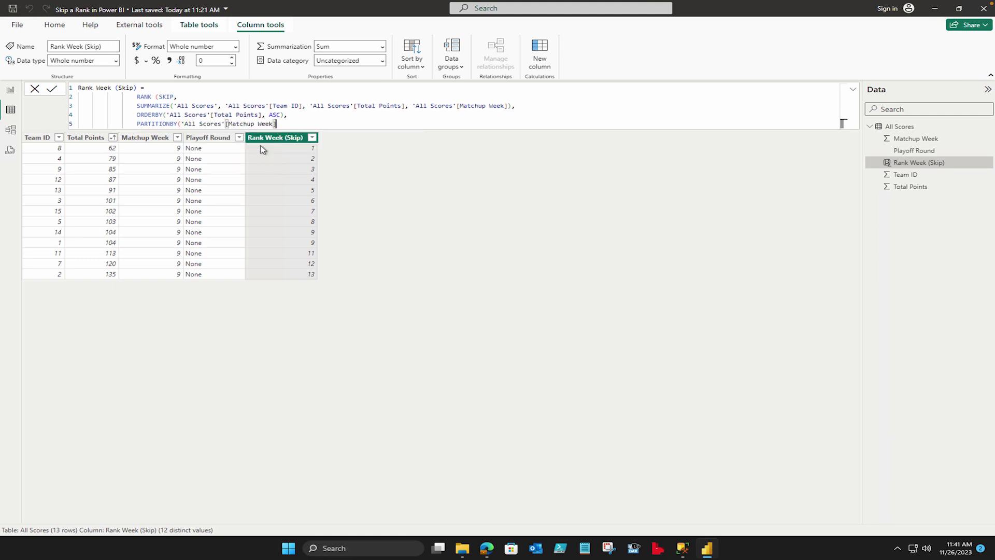
type(")")
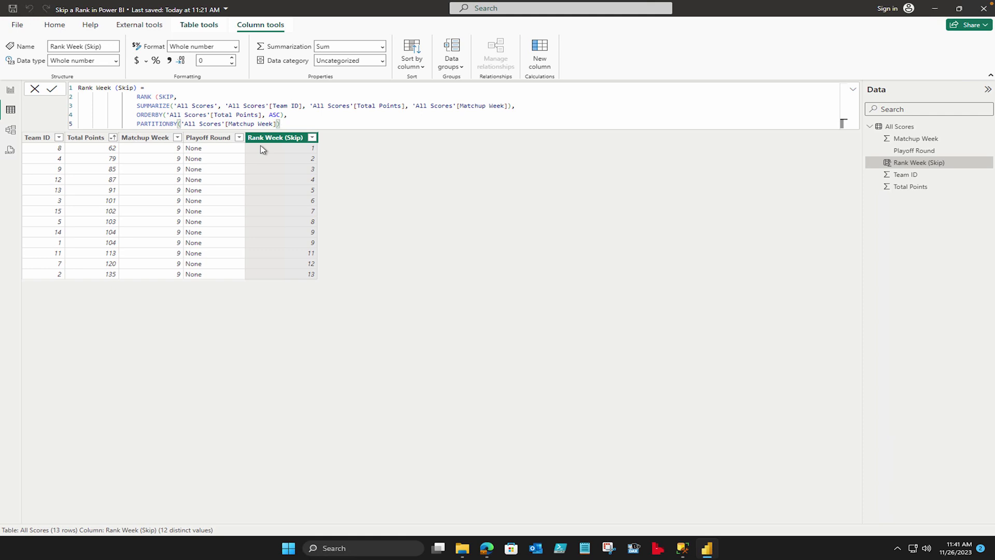
key("Enter")
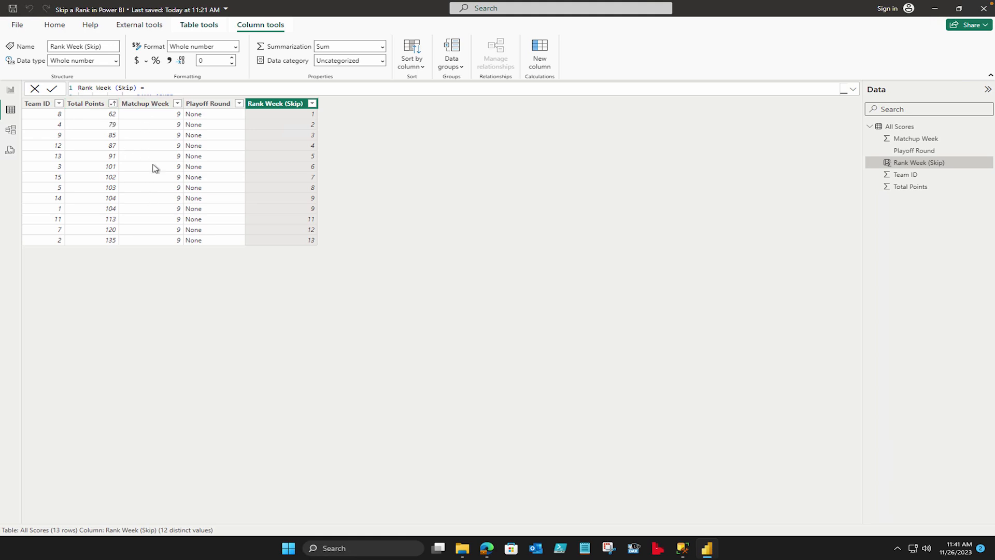
mouse_move(170, 259)
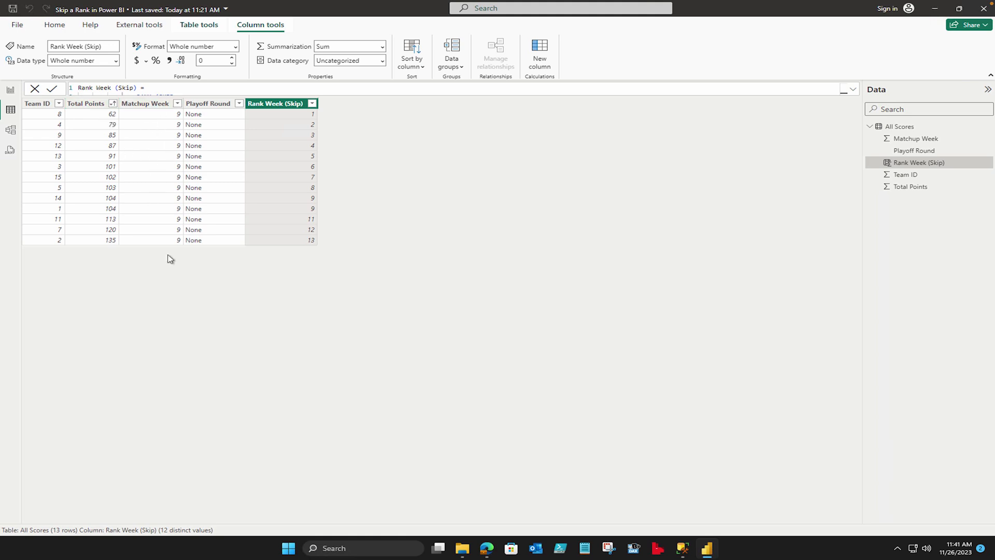
mouse_move(183, 255)
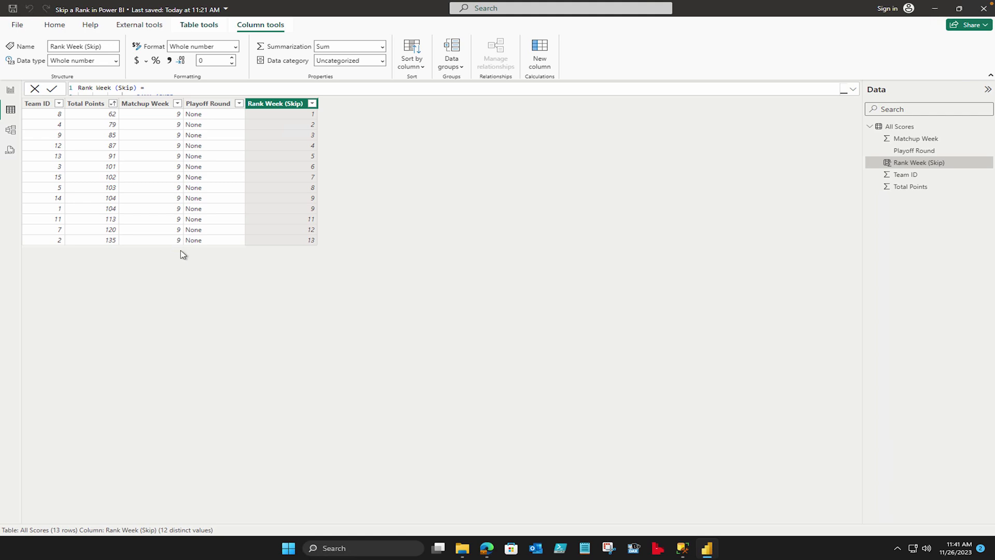
mouse_move(161, 152)
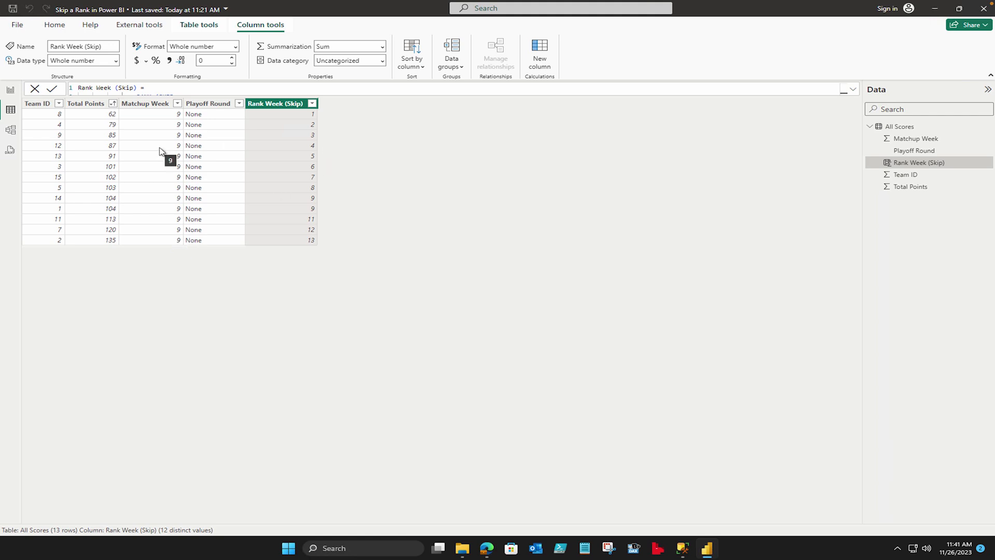
mouse_move(162, 170)
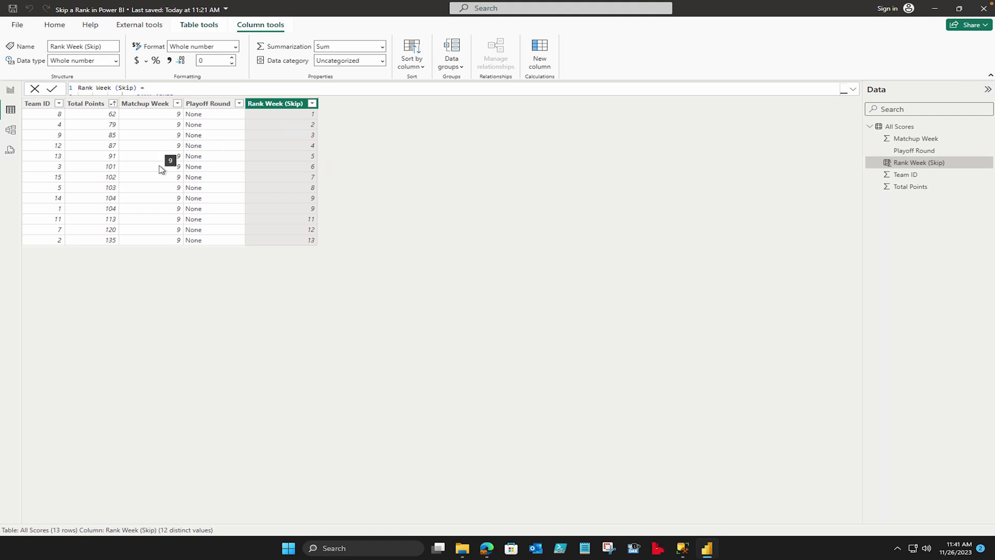
mouse_move(188, 370)
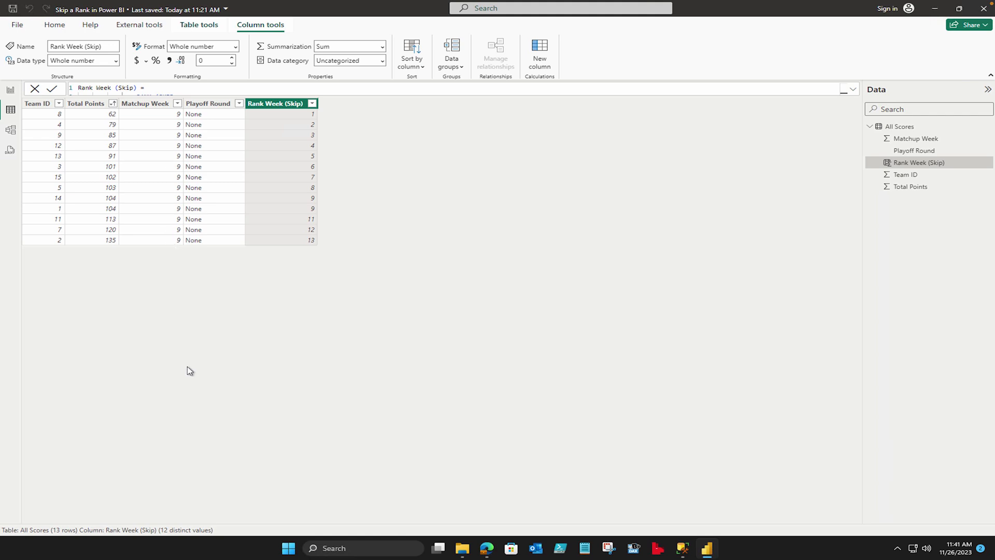
mouse_move(319, 119)
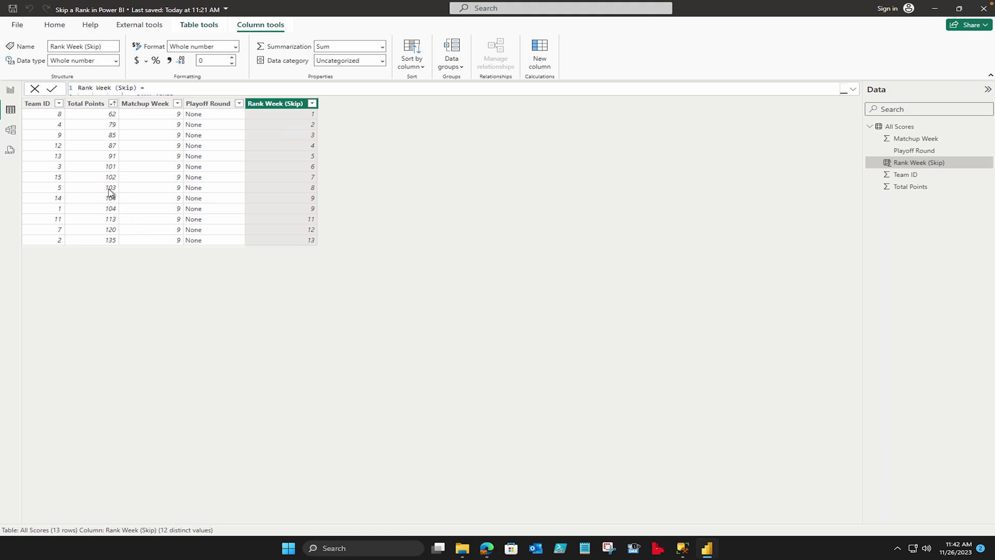
mouse_move(116, 205)
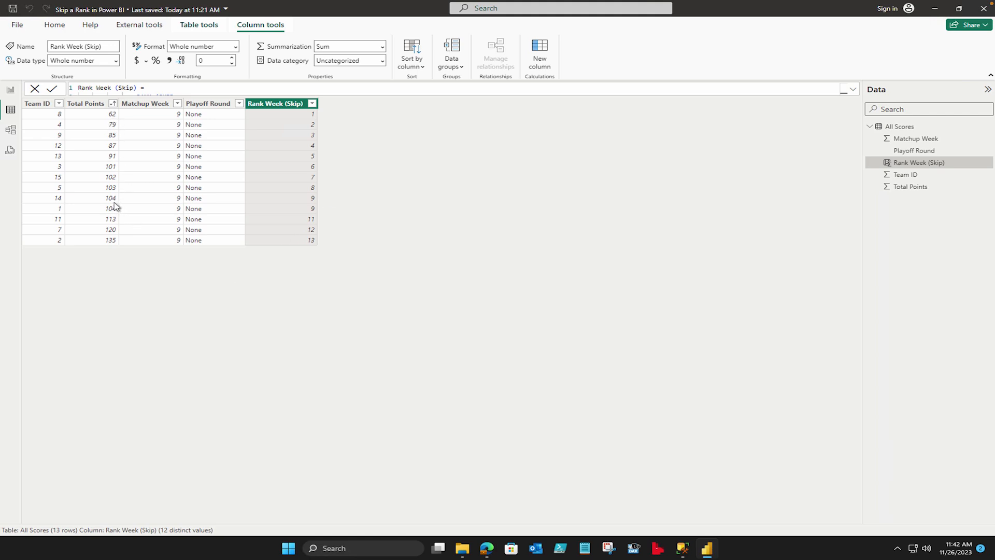
mouse_move(116, 208)
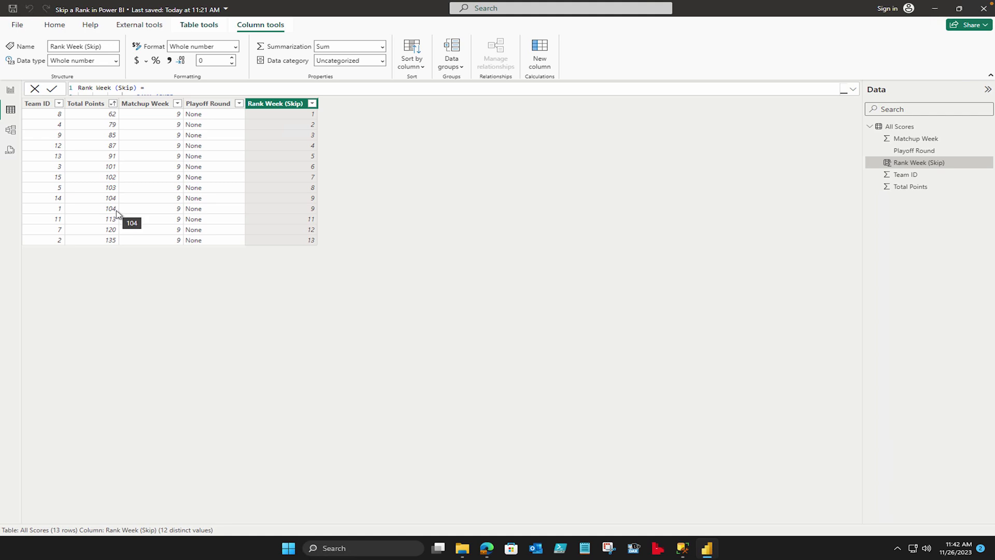
mouse_move(312, 198)
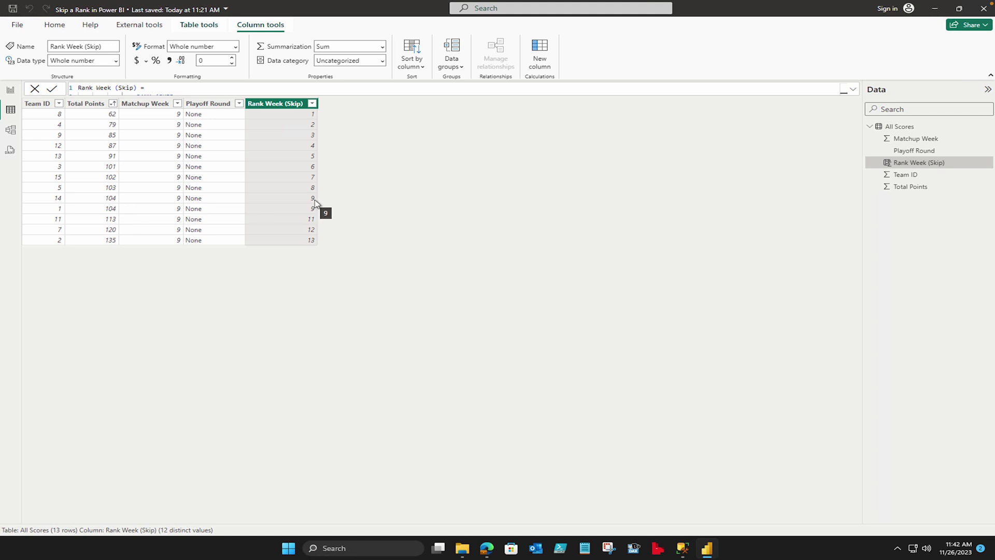
mouse_move(318, 215)
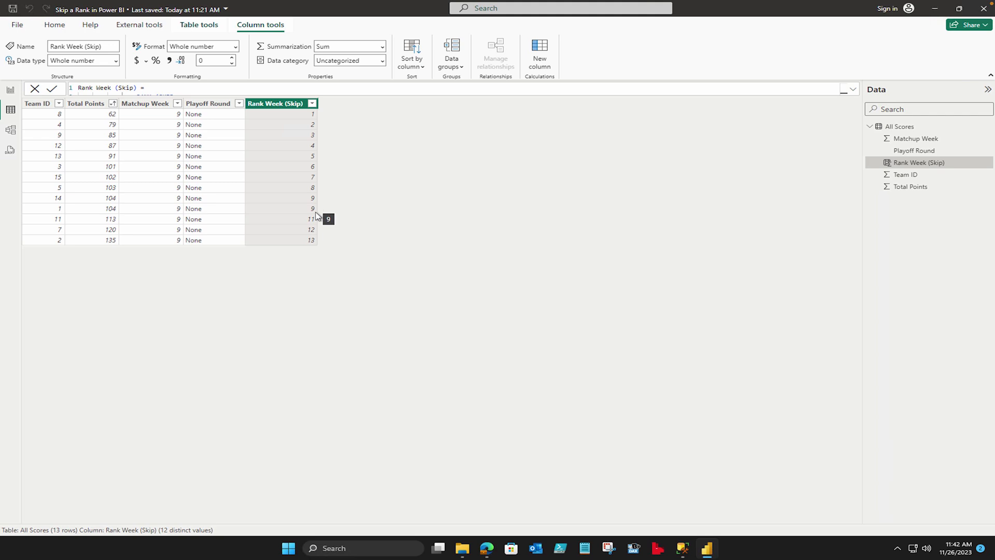
mouse_move(316, 225)
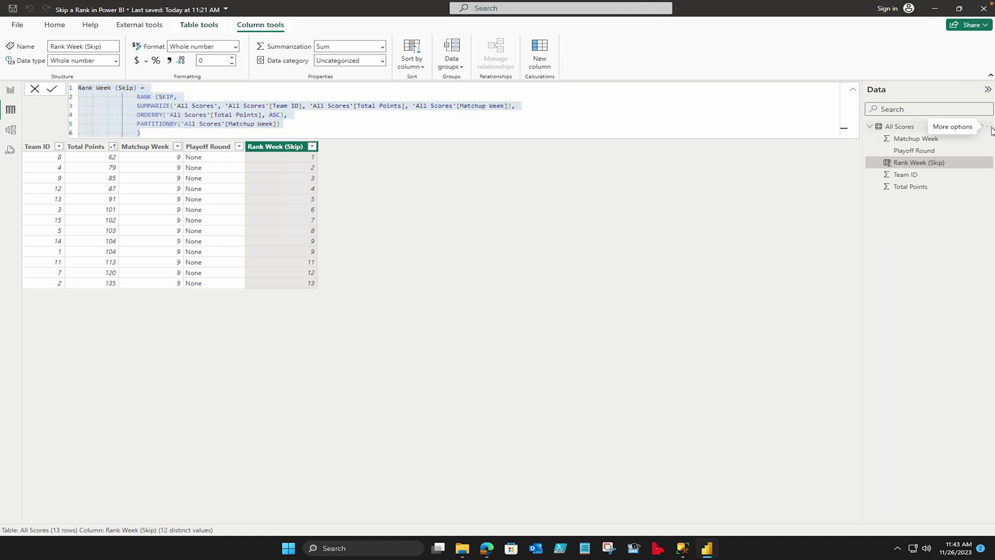
Add a new All Scores column from the table menu, pasting the formula as Rank Week (Dense).
left_click(958, 126)
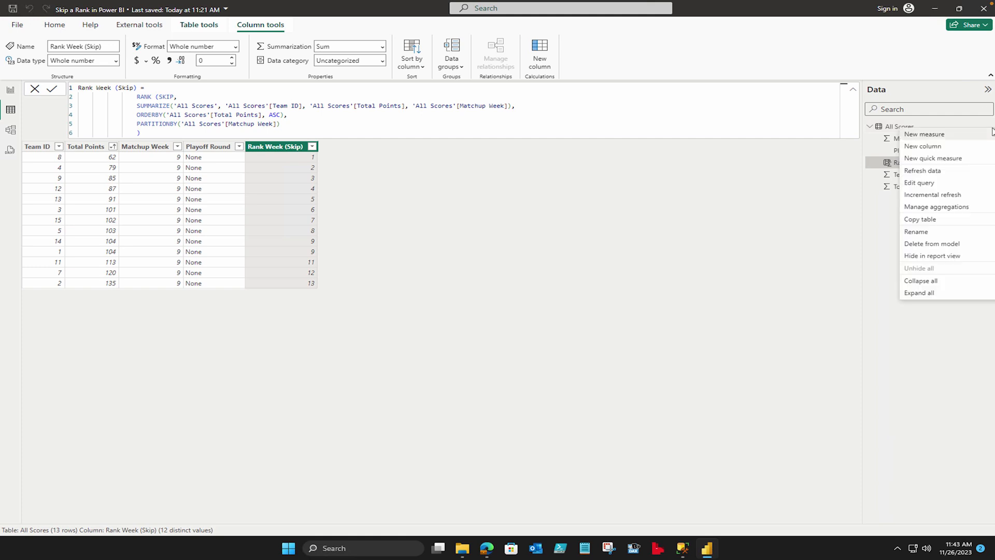
left_click(923, 146)
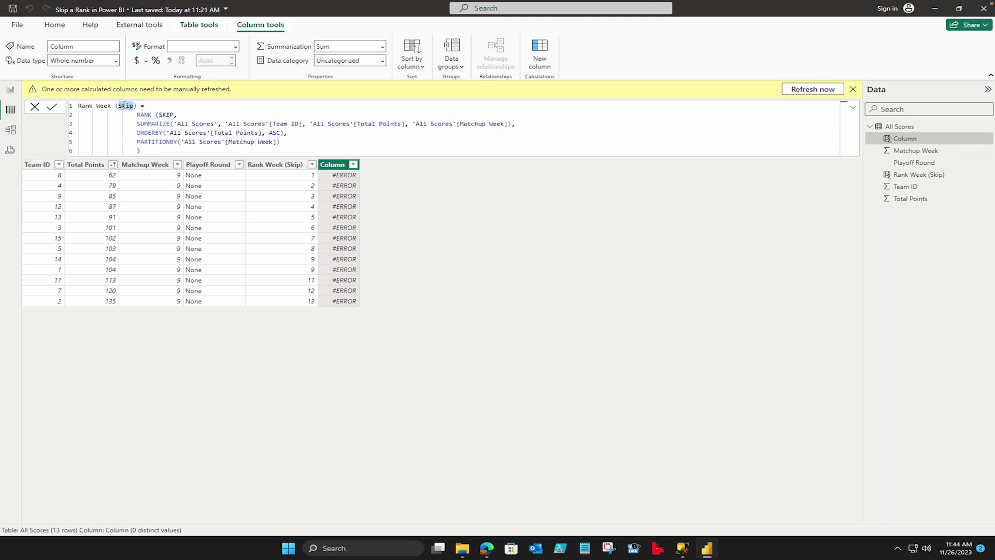
type("Dense")
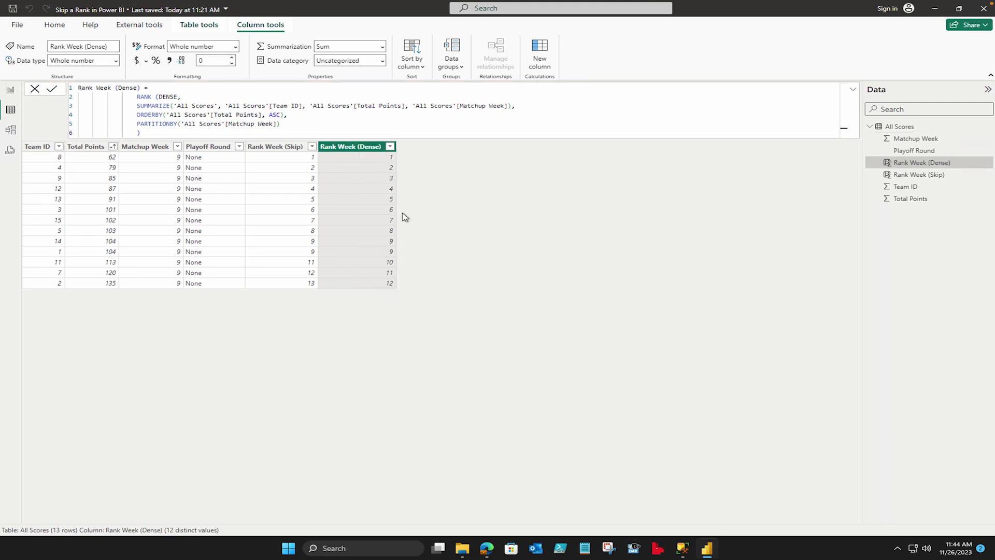
mouse_move(311, 252)
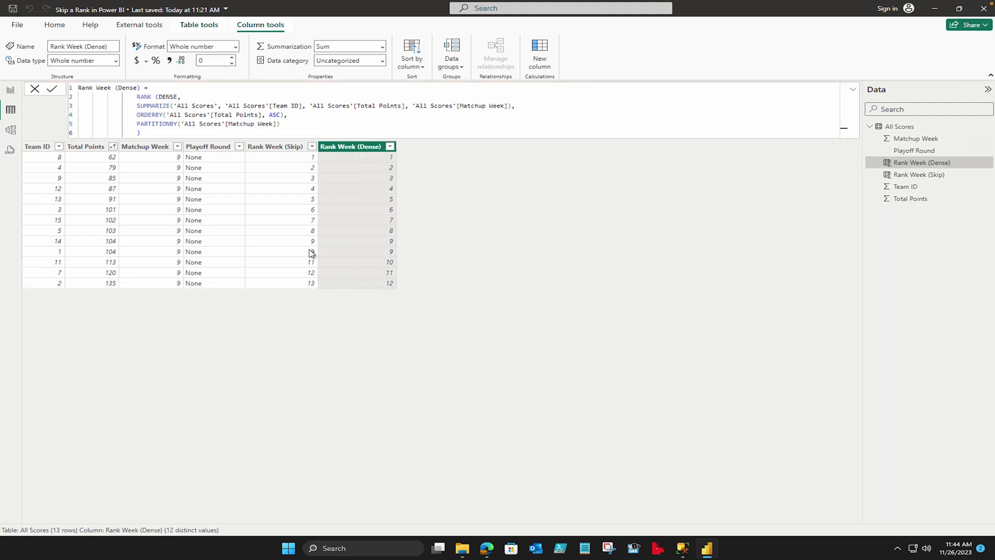